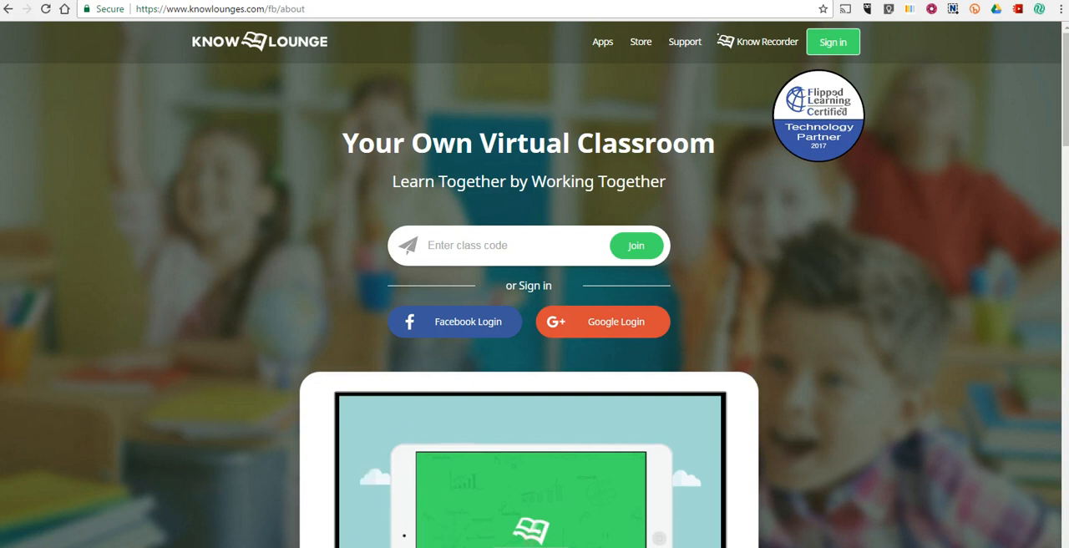
# Sign in to Know Lounge and land on the Home tab listing My Classes.
pyautogui.click(454, 321)
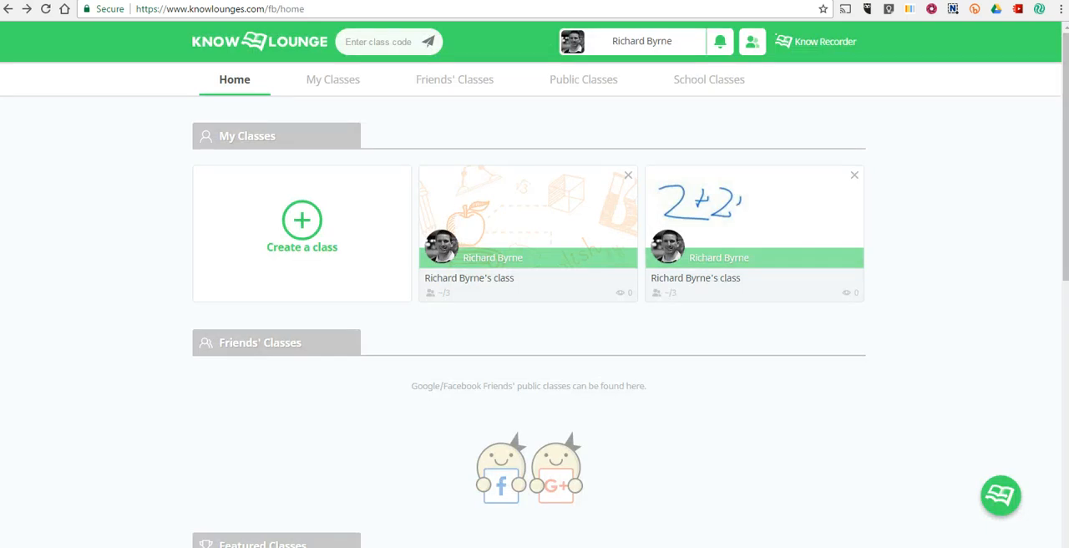
pyautogui.moveTo(321, 194)
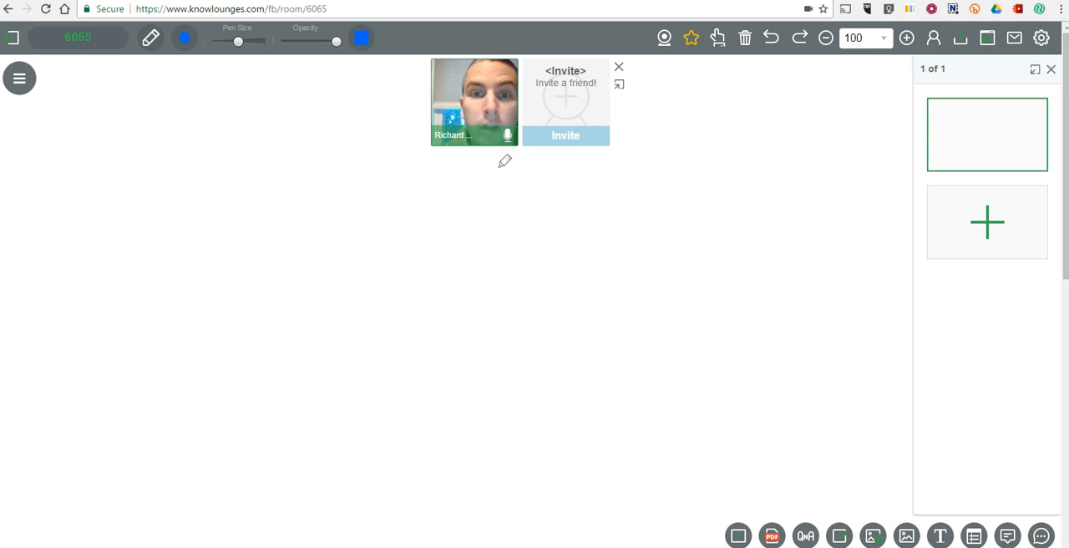
pyautogui.moveTo(180, 113)
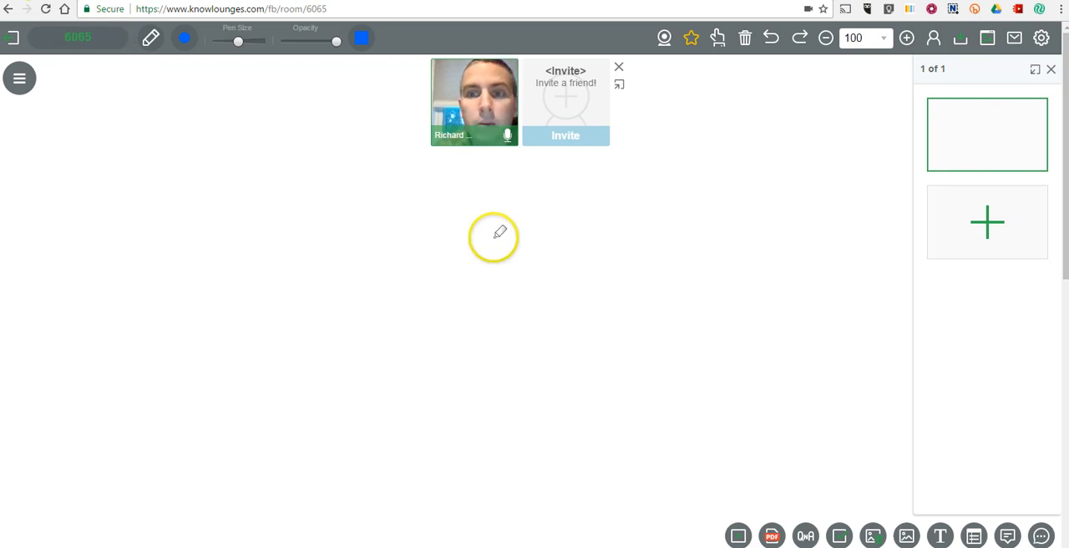
# Dismiss the webcam/invite panel so the class whiteboard is clear.
pyautogui.click(618, 67)
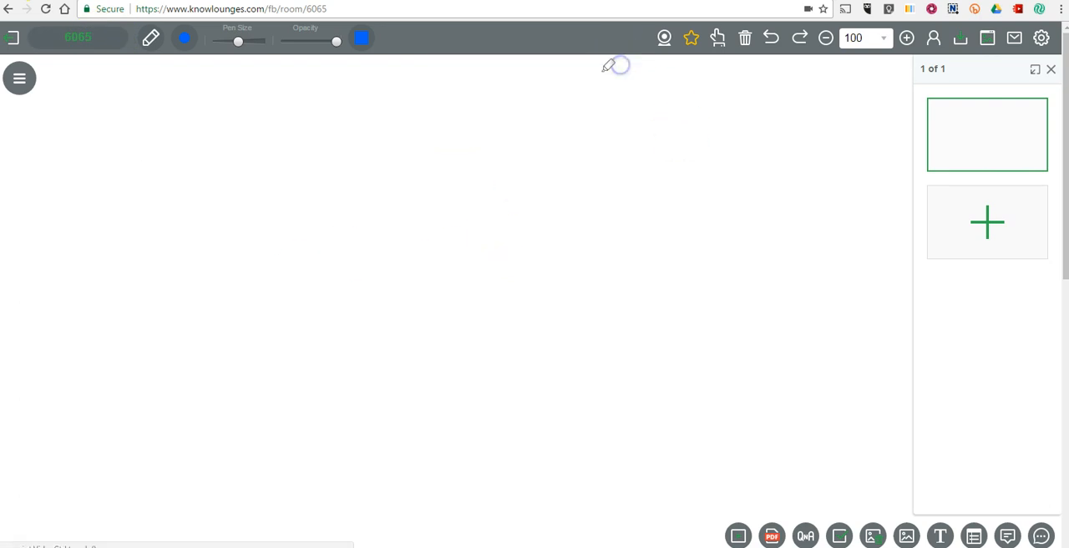
pyautogui.moveTo(421, 177)
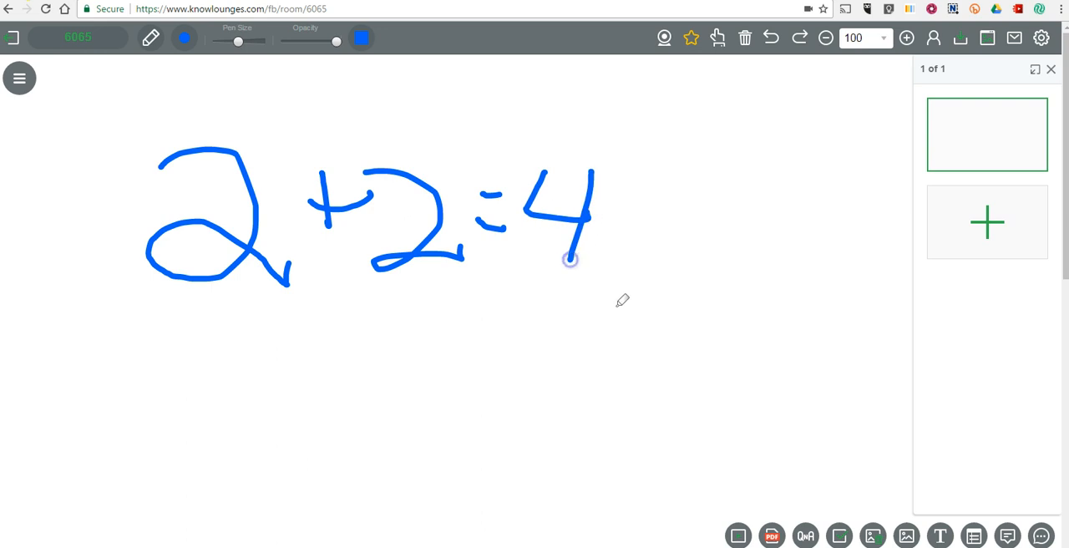
pyautogui.moveTo(618, 277)
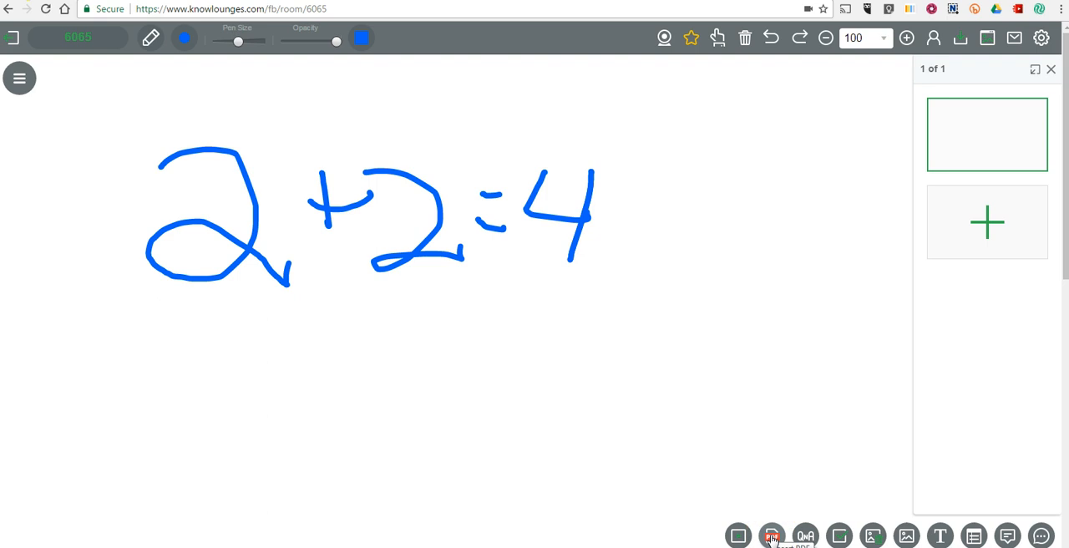
# Start a class question in the Q&A form with Time Limit set to No Time Limit.
pyautogui.click(805, 535)
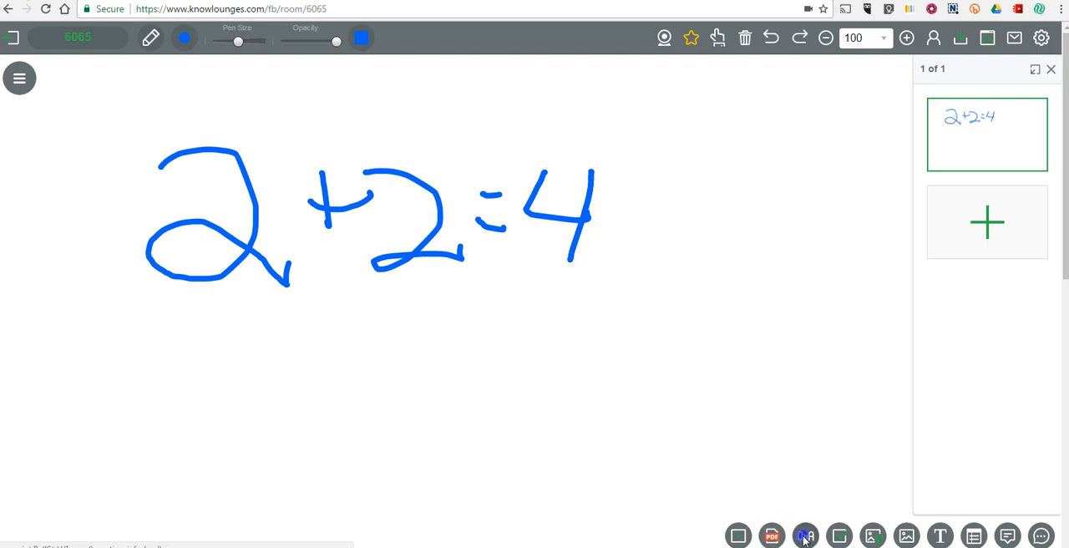
pyautogui.click(806, 534)
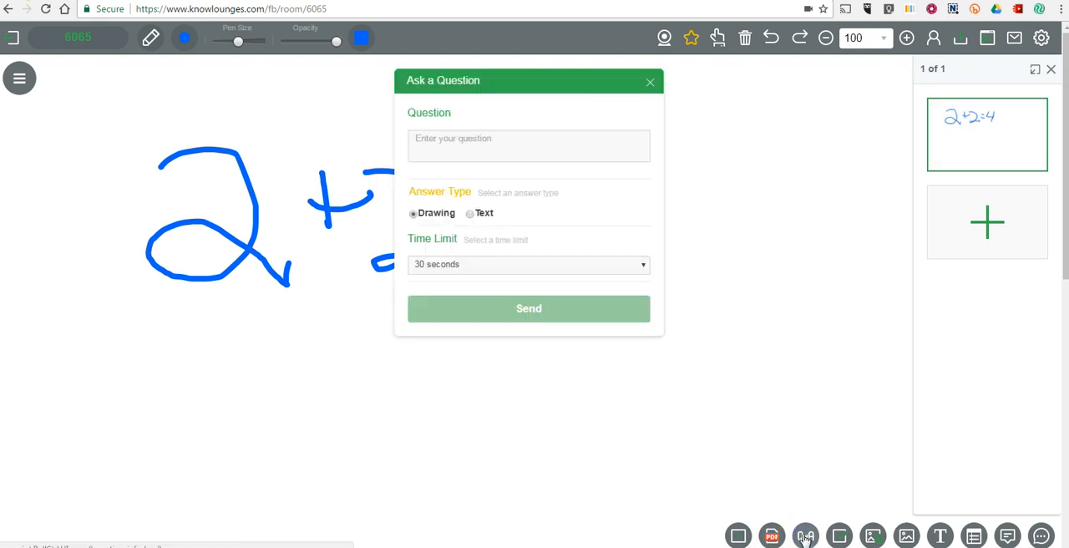
pyautogui.moveTo(876, 501)
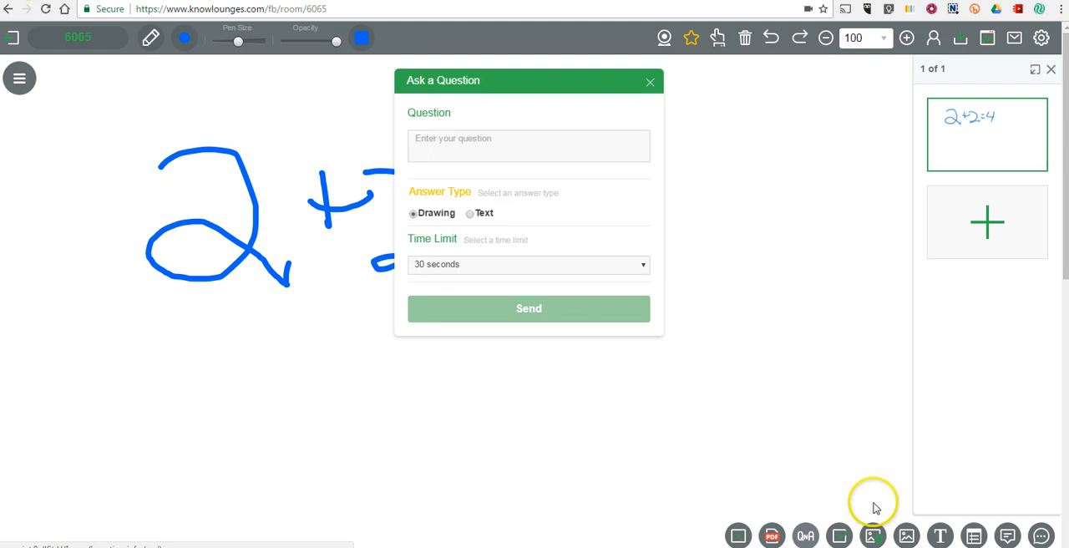
pyautogui.click(528, 264)
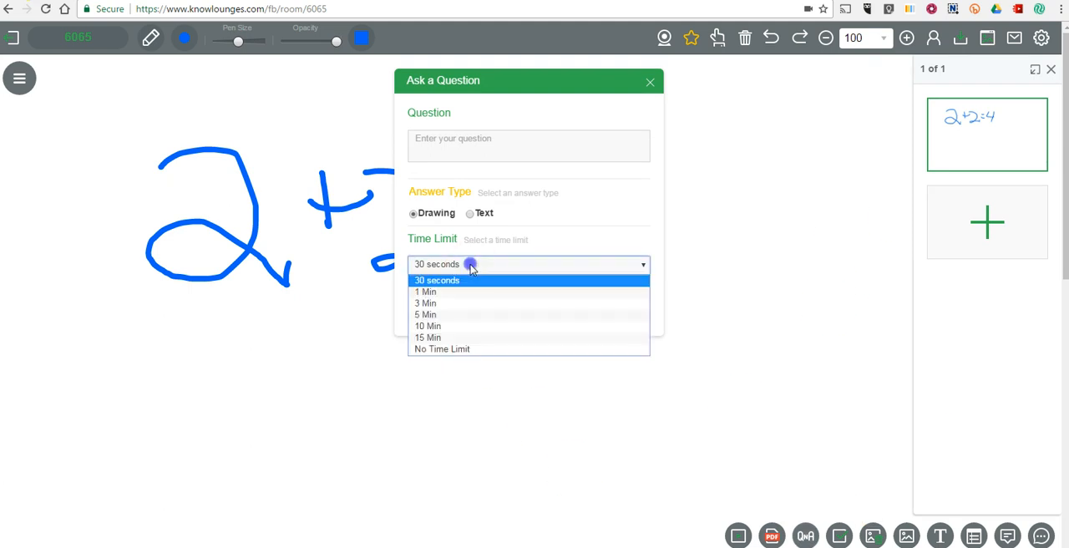
pyautogui.click(441, 348)
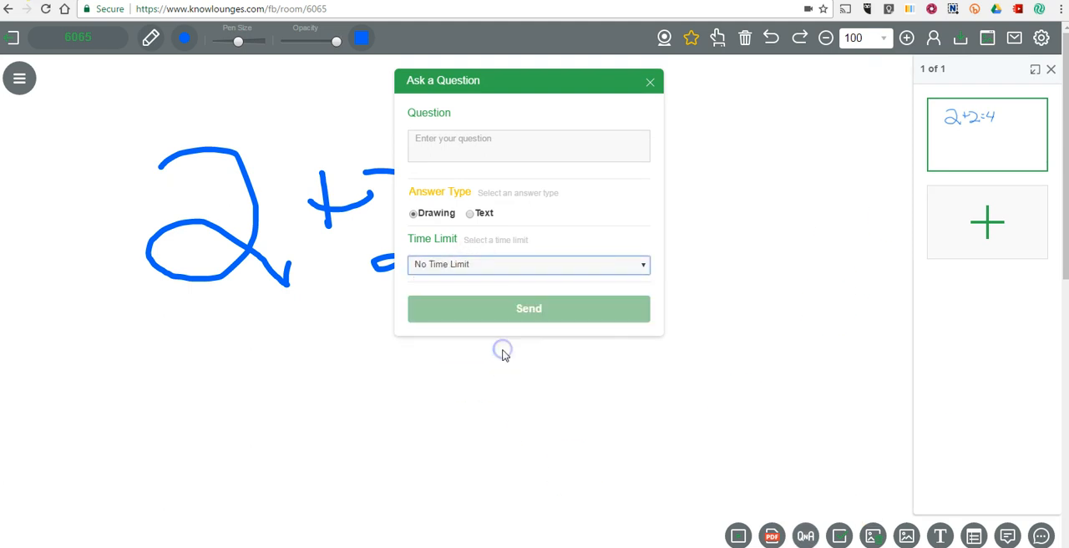
# Enter the question text 'What is 4+4?' in the Question box.
pyautogui.click(528, 145)
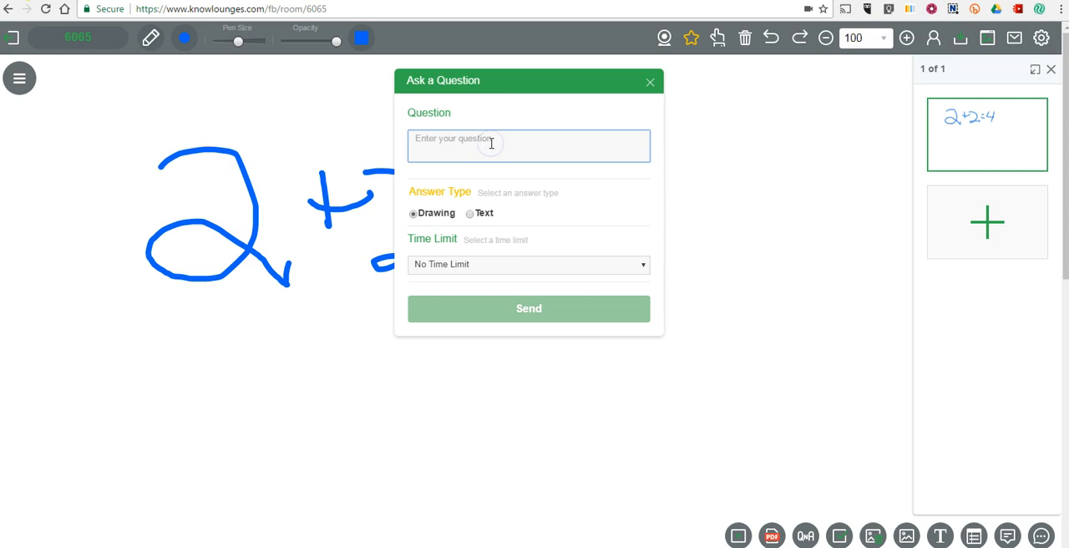
pyautogui.write('What')
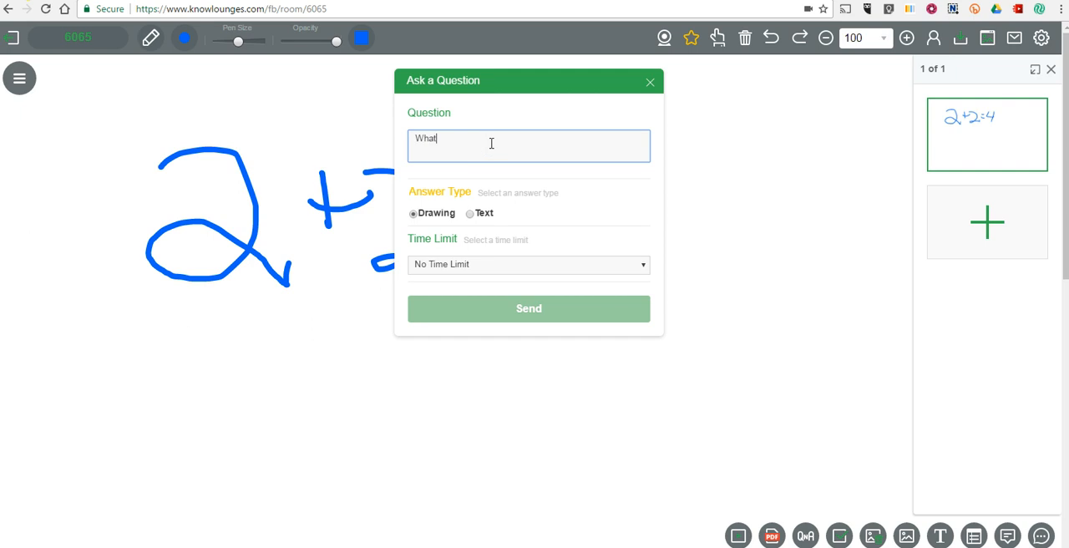
pyautogui.write('is 4')
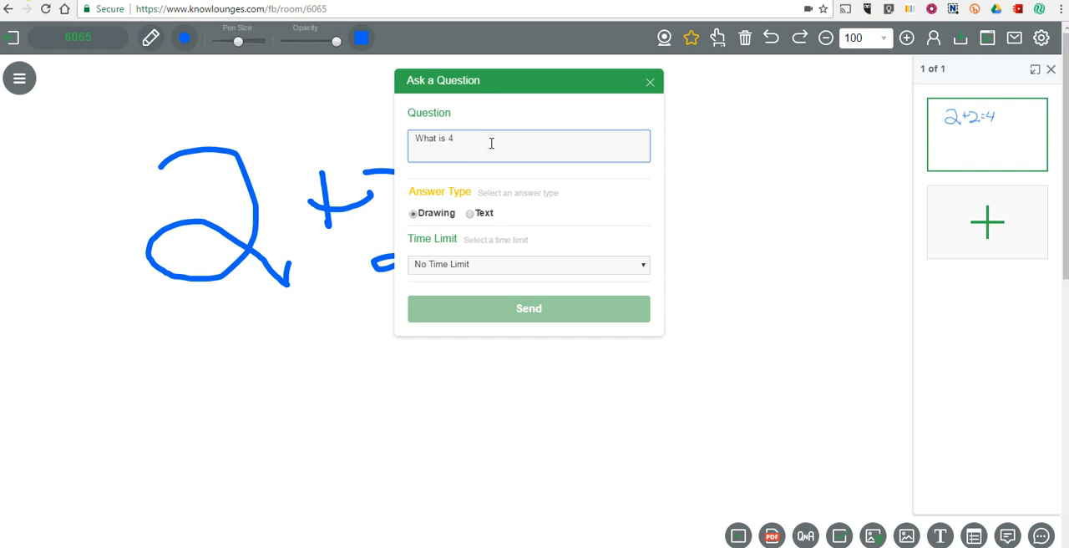
pyautogui.write('+4?')
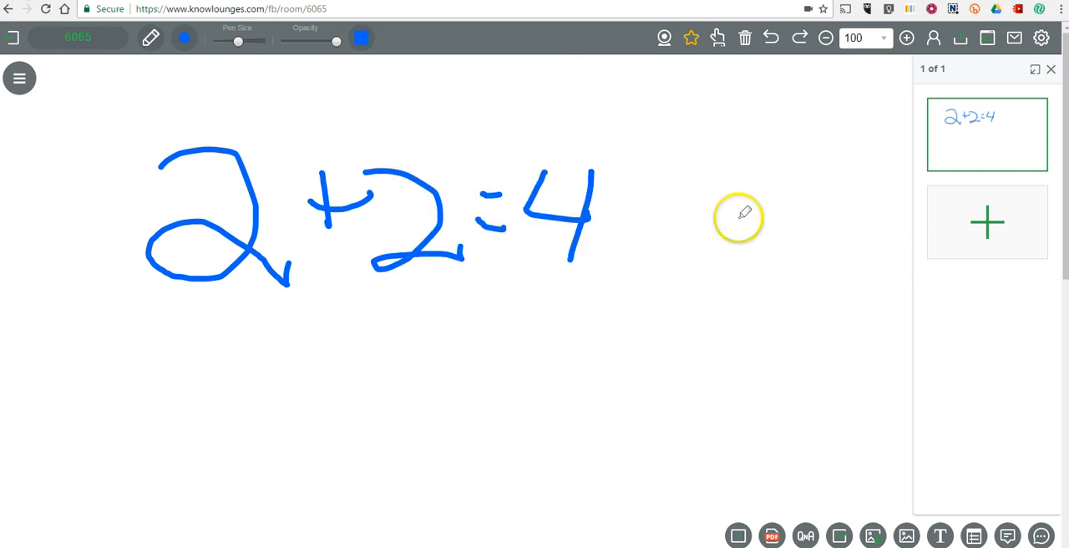
pyautogui.moveTo(939, 535)
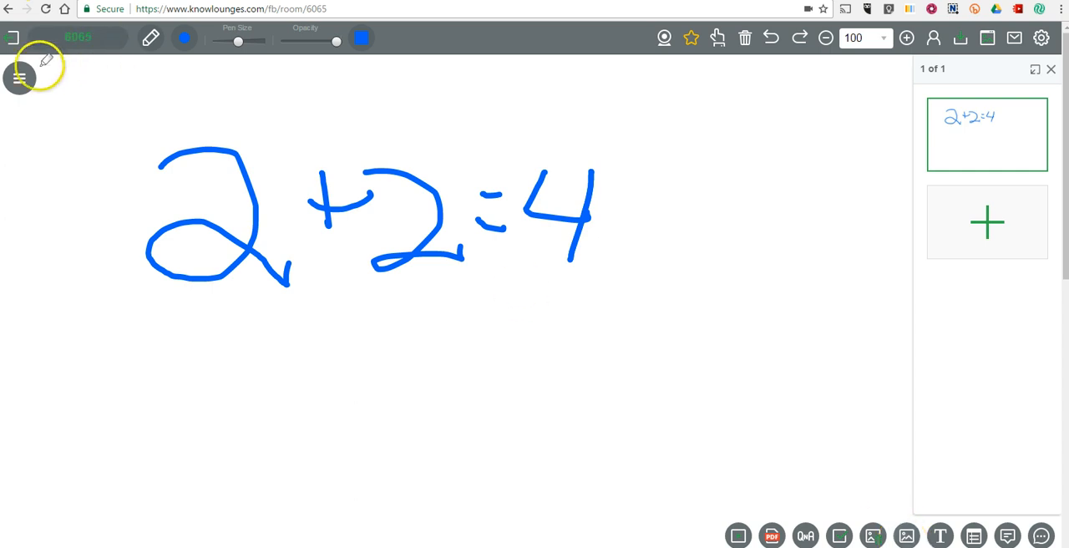
# Draw a stray blue stroke above the equation, then switch to the eraser tool.
pyautogui.click(20, 77)
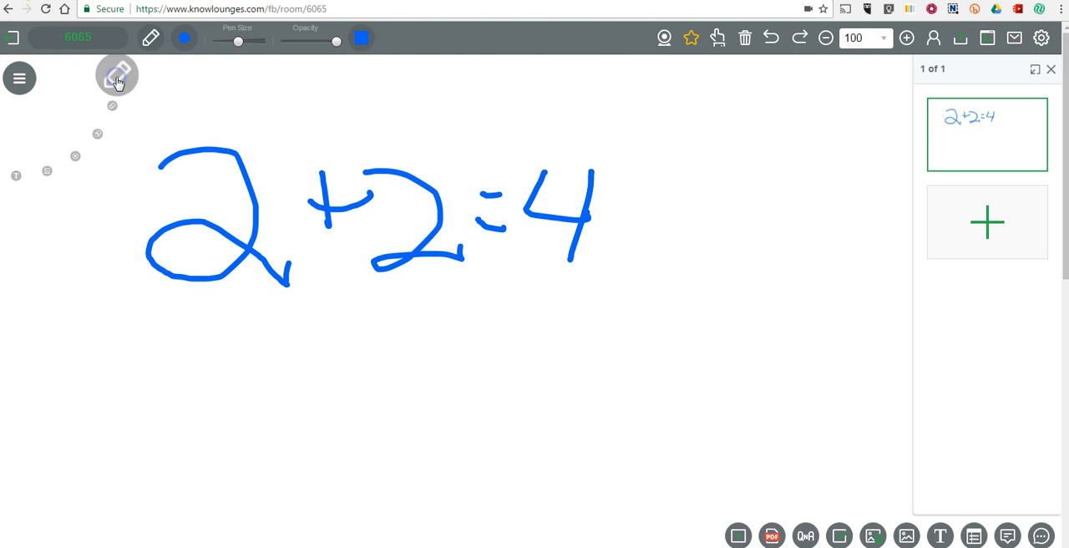
pyautogui.moveTo(142, 97); pyautogui.dragTo(371, 114)
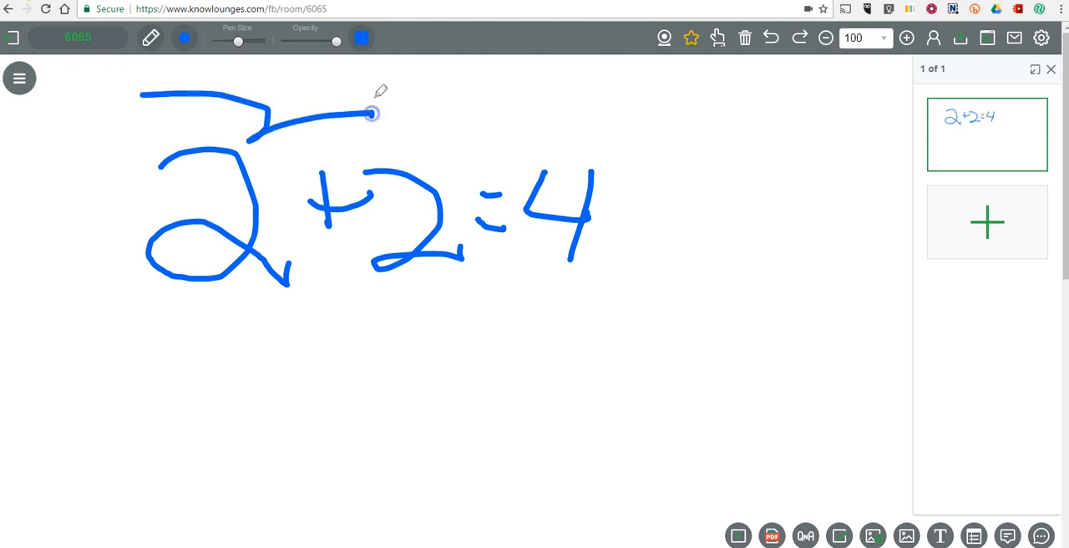
pyautogui.click(361, 39)
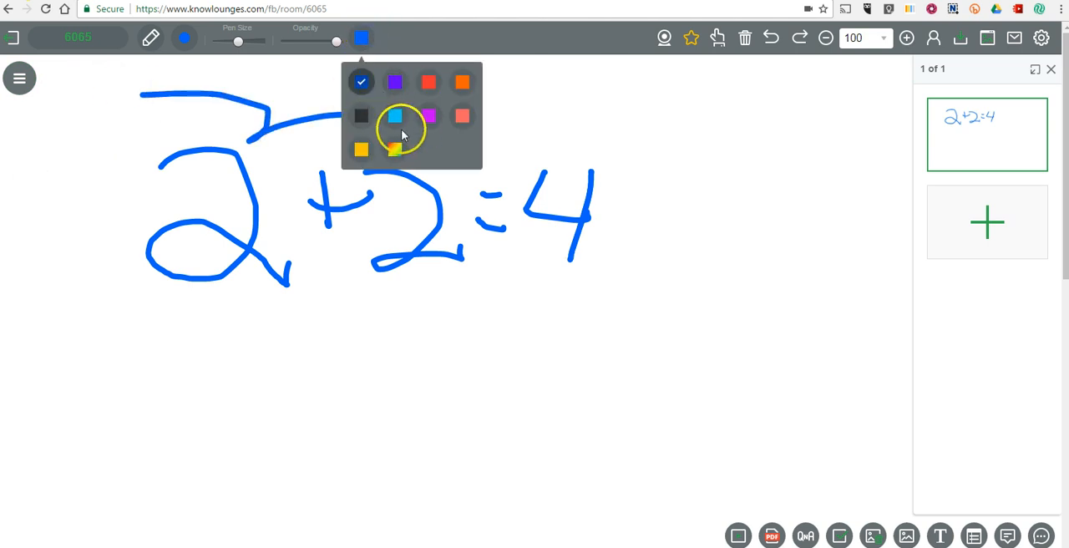
pyautogui.click(20, 77)
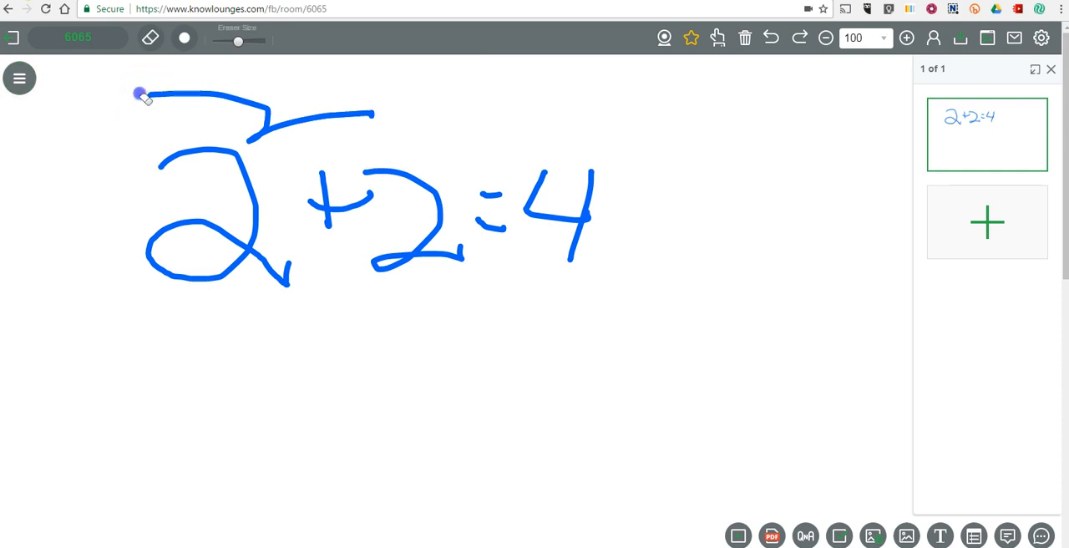
# Erase the stray line above the first 2 of 2+2=4.
pyautogui.moveTo(140, 94); pyautogui.dragTo(333, 134)
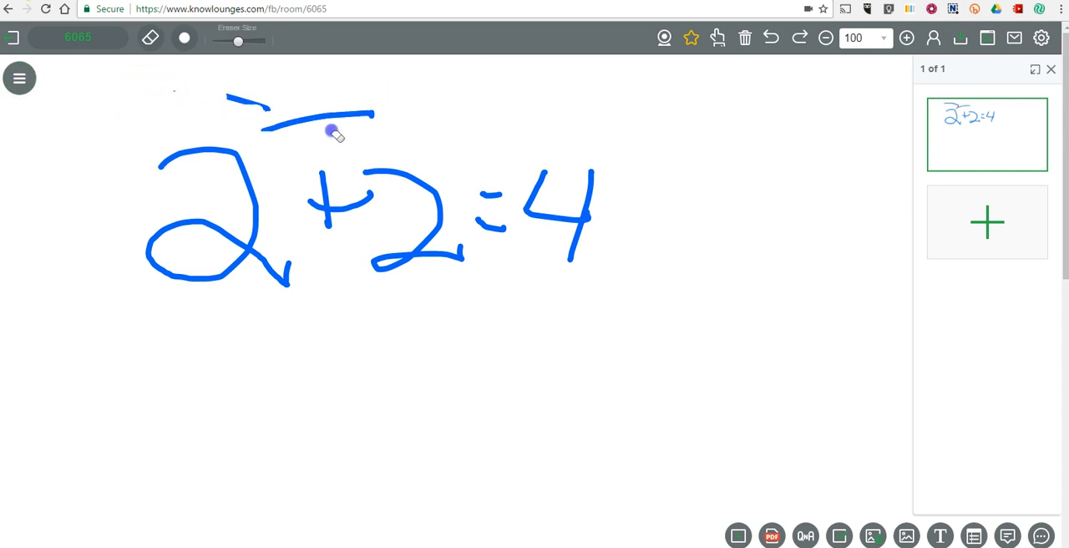
pyautogui.moveTo(334, 134); pyautogui.dragTo(264, 141)
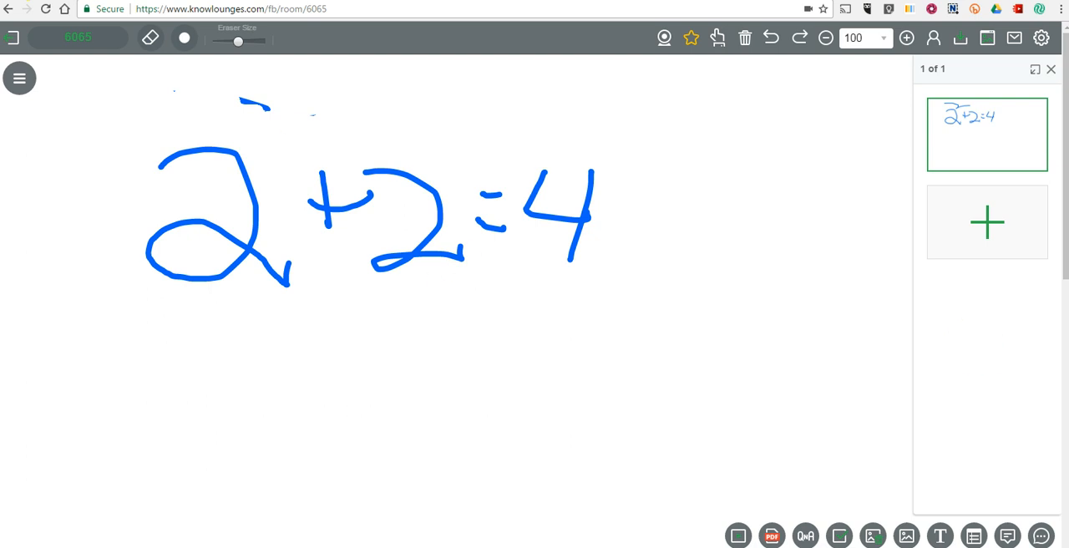
# Add a blank second whiteboard page and confirm in the add-page notification.
pyautogui.click(985, 221)
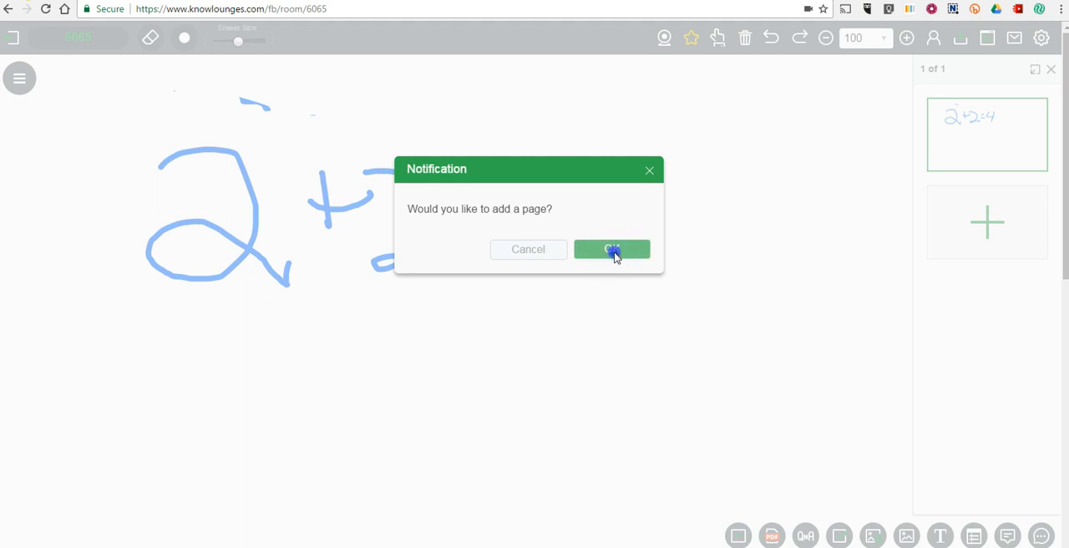
pyautogui.click(611, 249)
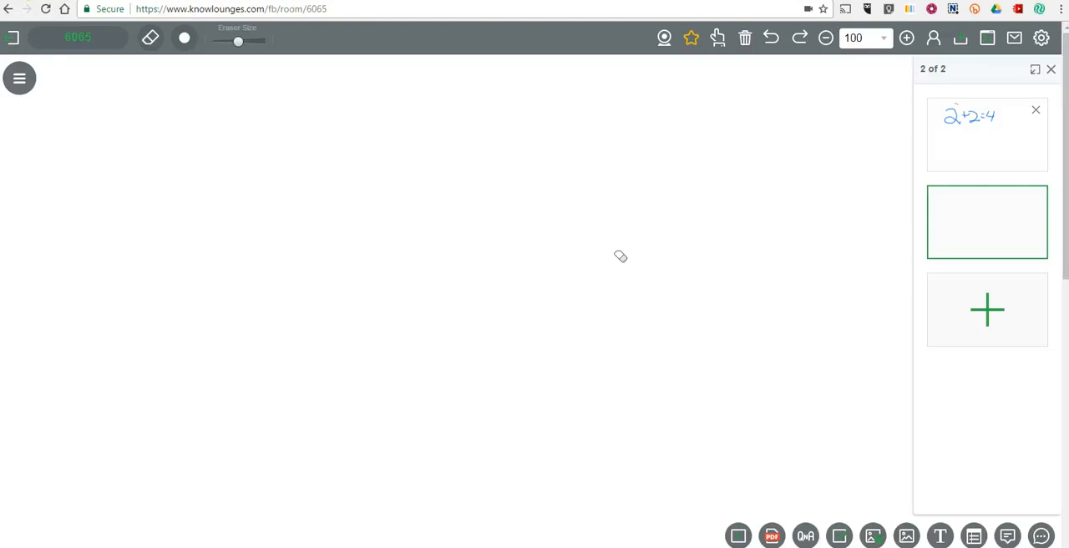
pyautogui.moveTo(977, 259)
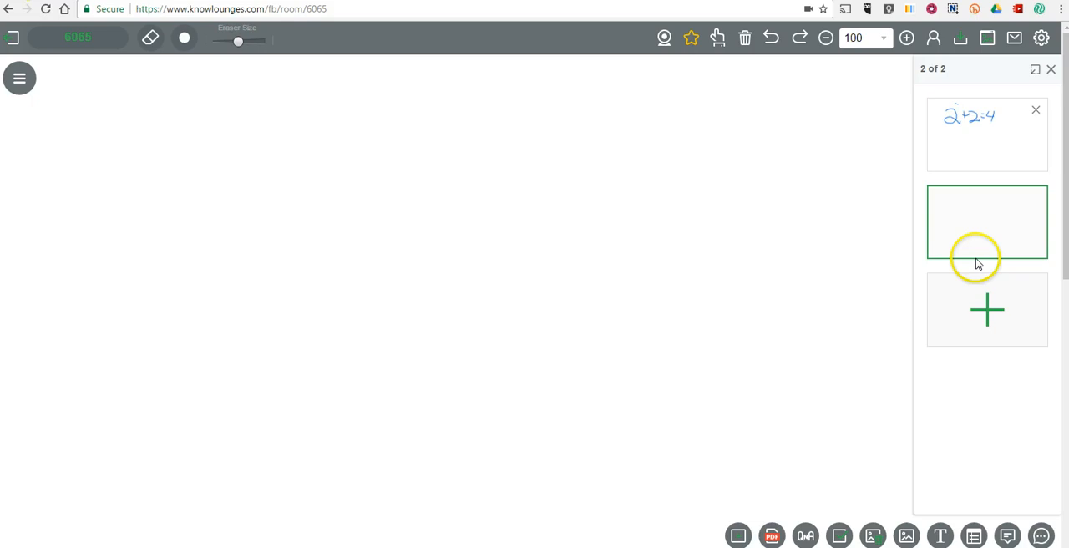
pyautogui.moveTo(979, 264)
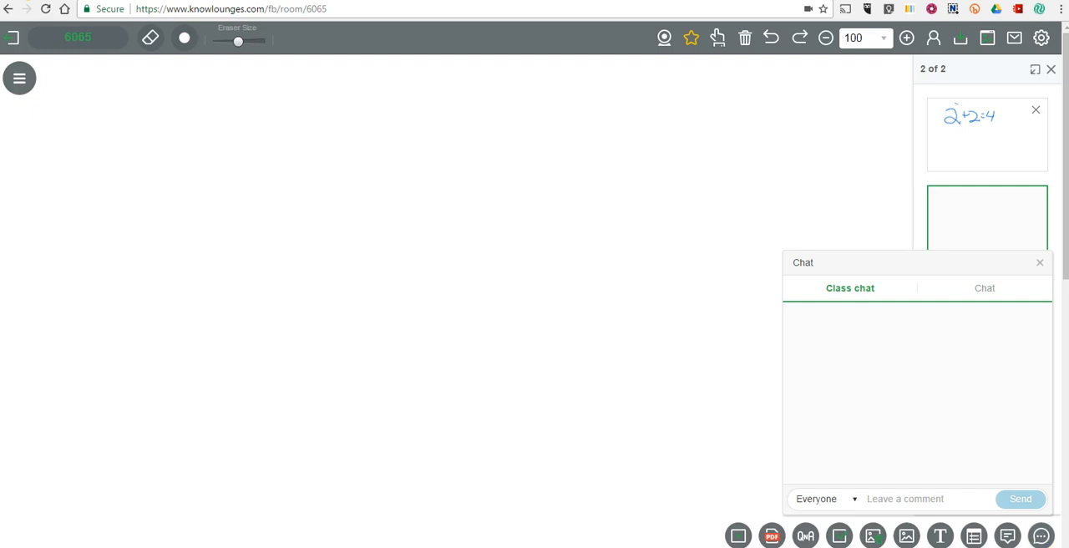
pyautogui.moveTo(13, 37)
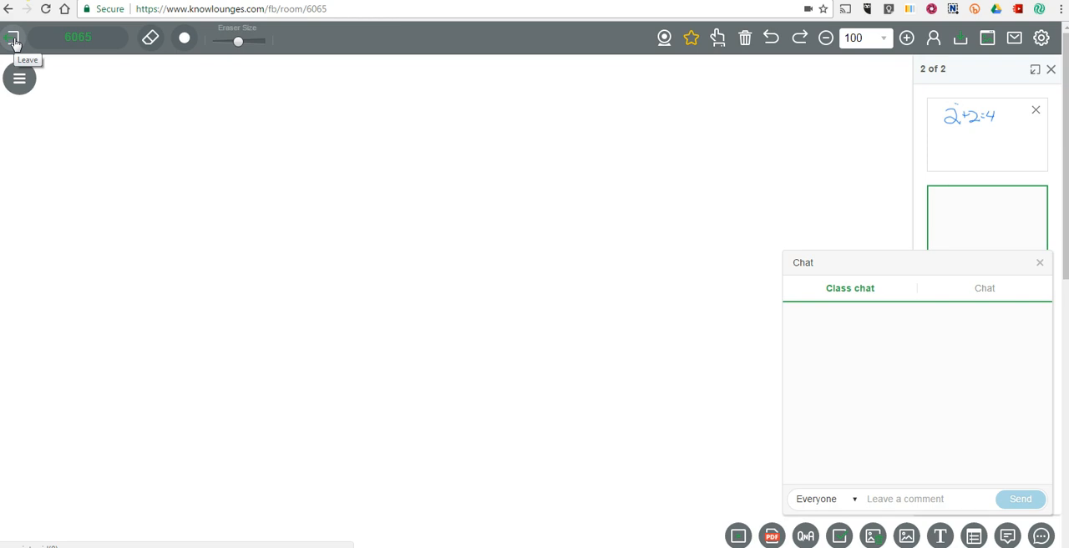
# Leave the class via the Leave icon, keeping it listed in My Classes.
pyautogui.click(13, 36)
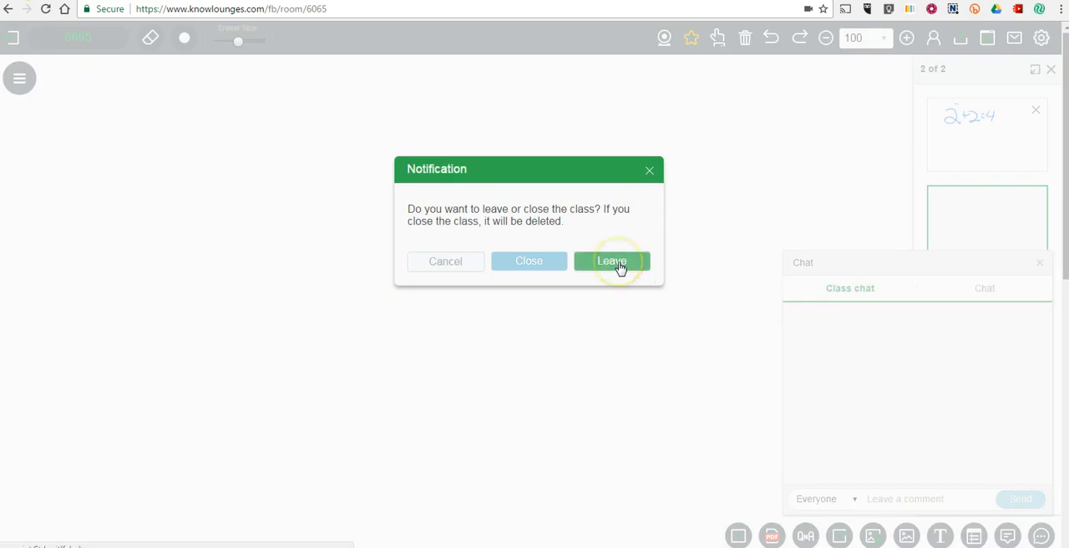
pyautogui.click(611, 261)
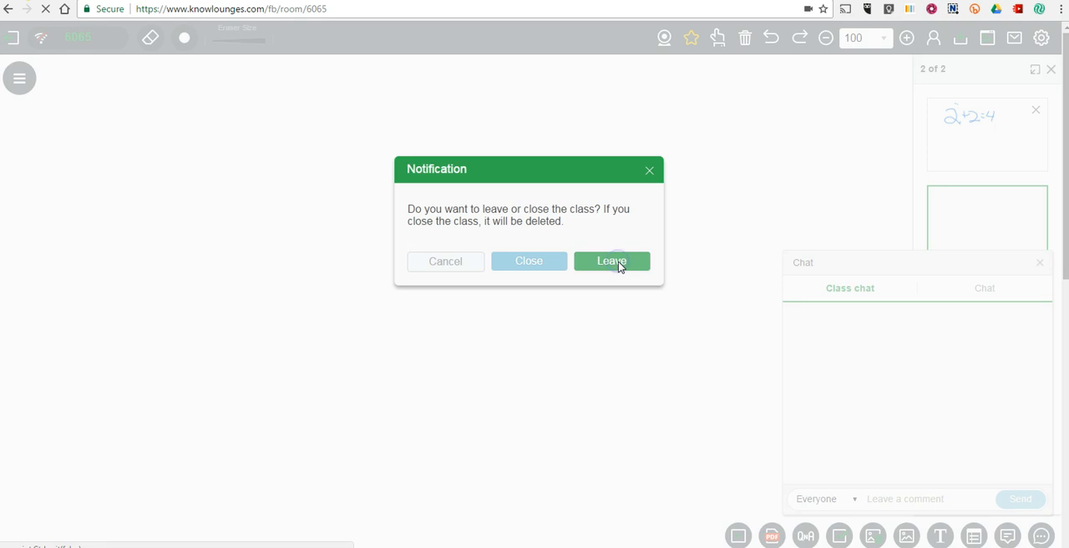
pyautogui.click(612, 261)
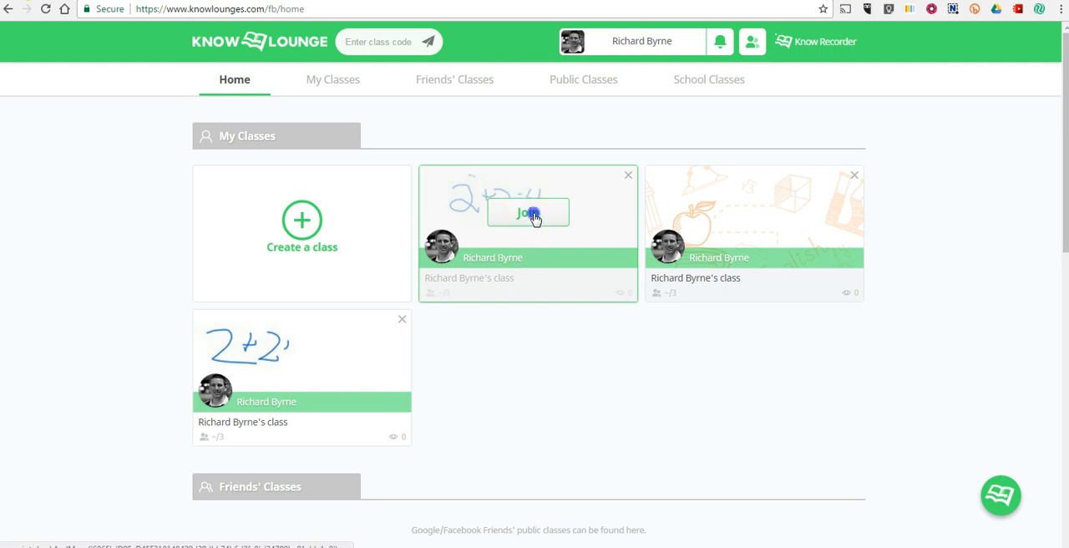
# Rejoin the 2+2=4 class, then Close it so it is deleted from My Classes.
pyautogui.click(528, 214)
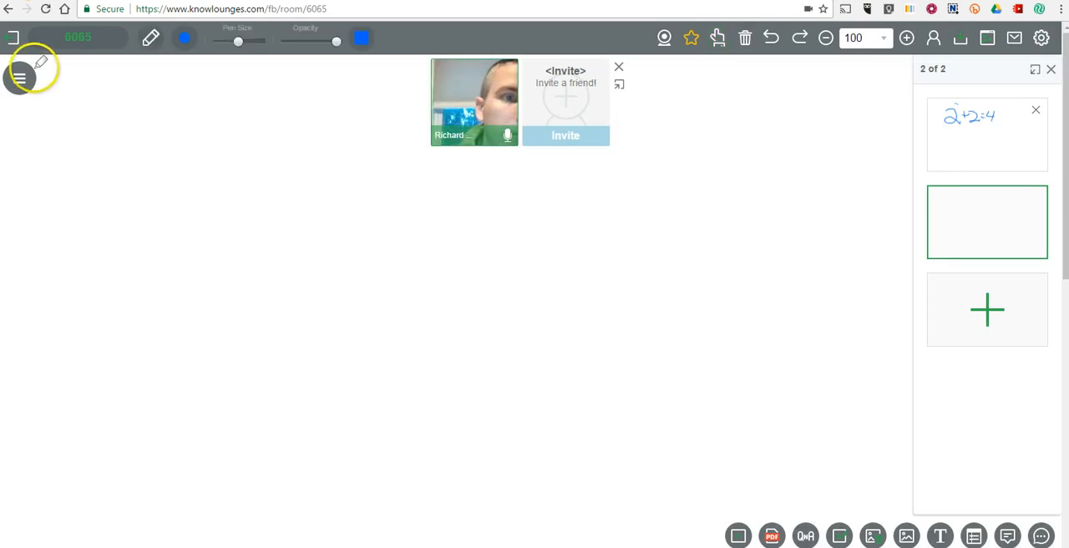
pyautogui.click(13, 37)
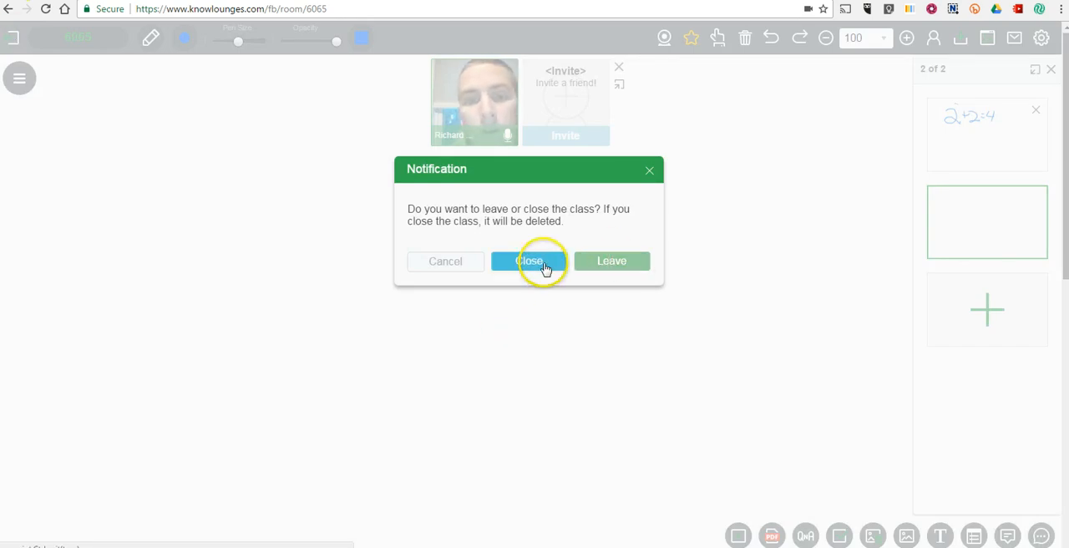
pyautogui.click(528, 260)
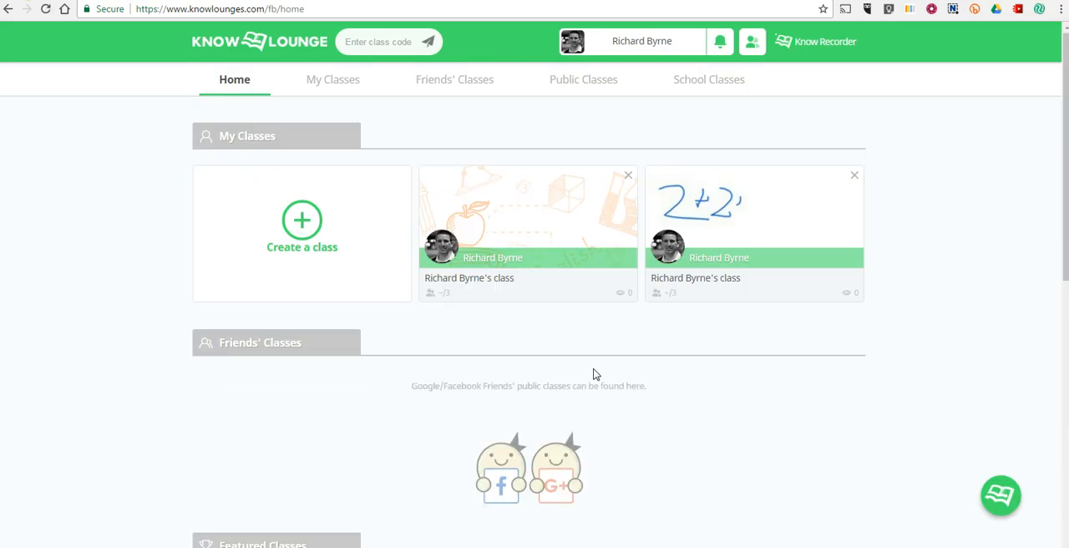
pyautogui.moveTo(670, 254)
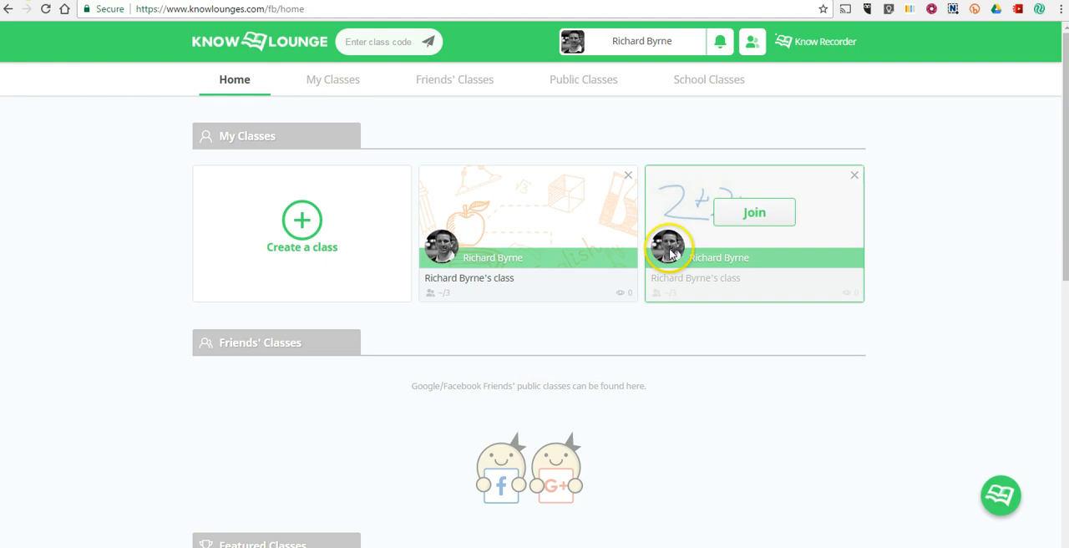
pyautogui.moveTo(528, 213)
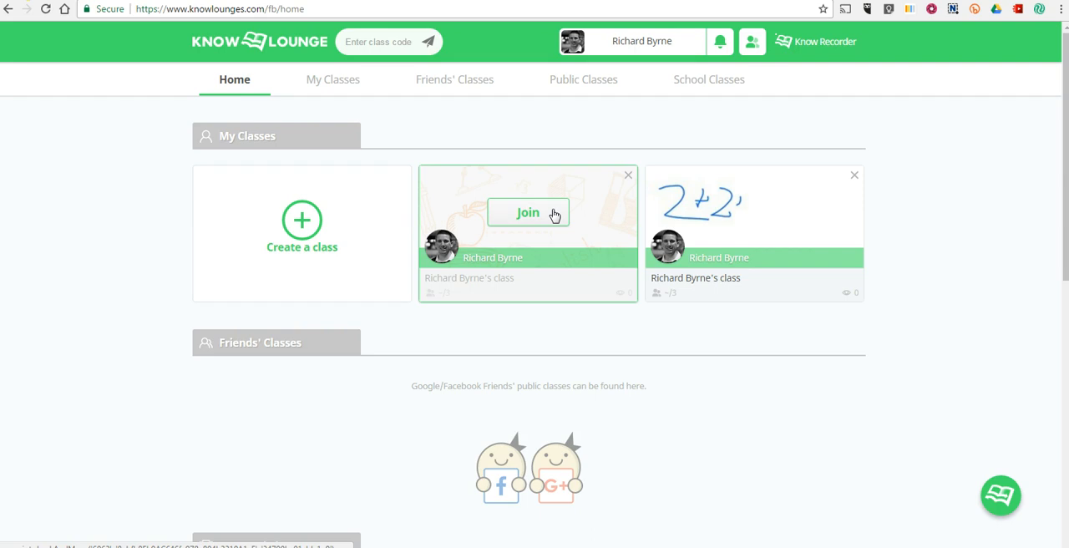
# Join the illustrated-background class and Close it, deleting it and returning home.
pyautogui.click(528, 213)
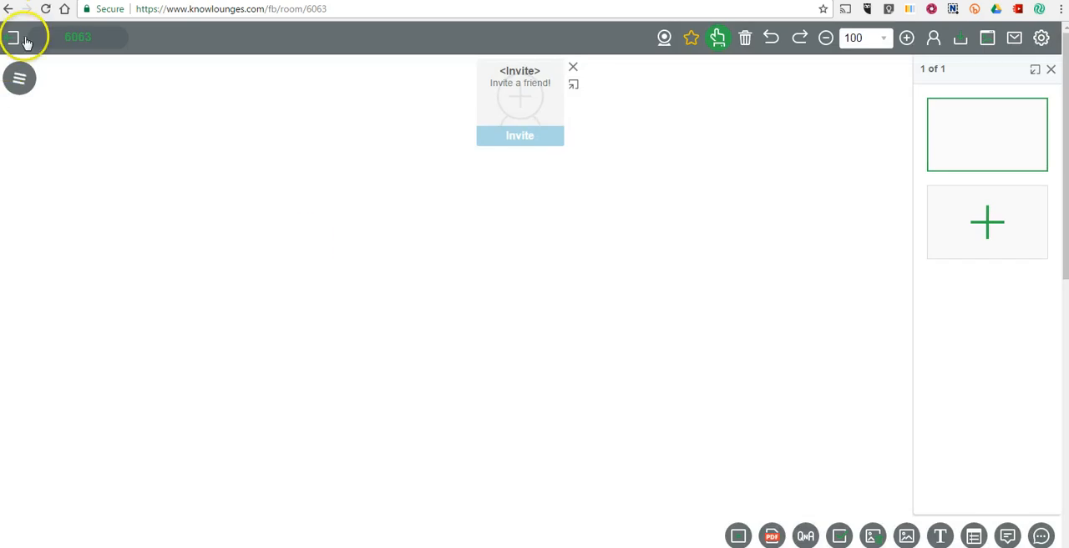
pyautogui.click(13, 37)
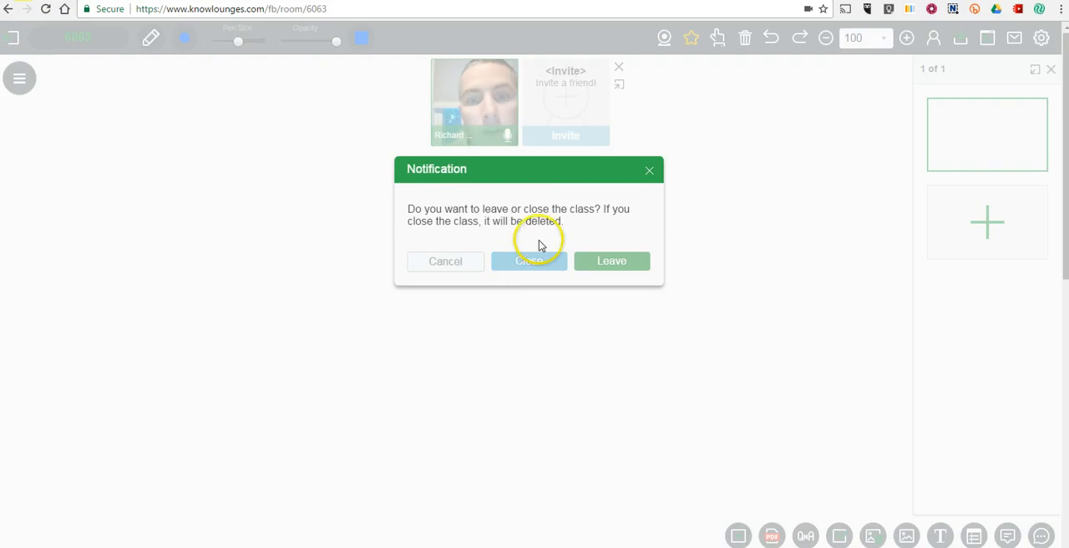
pyautogui.click(528, 260)
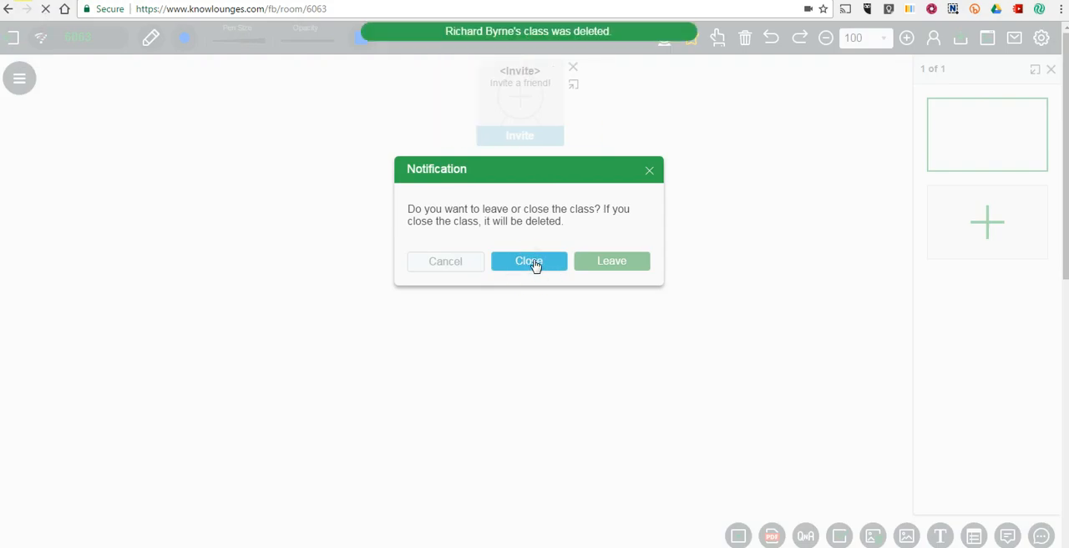
pyautogui.click(528, 261)
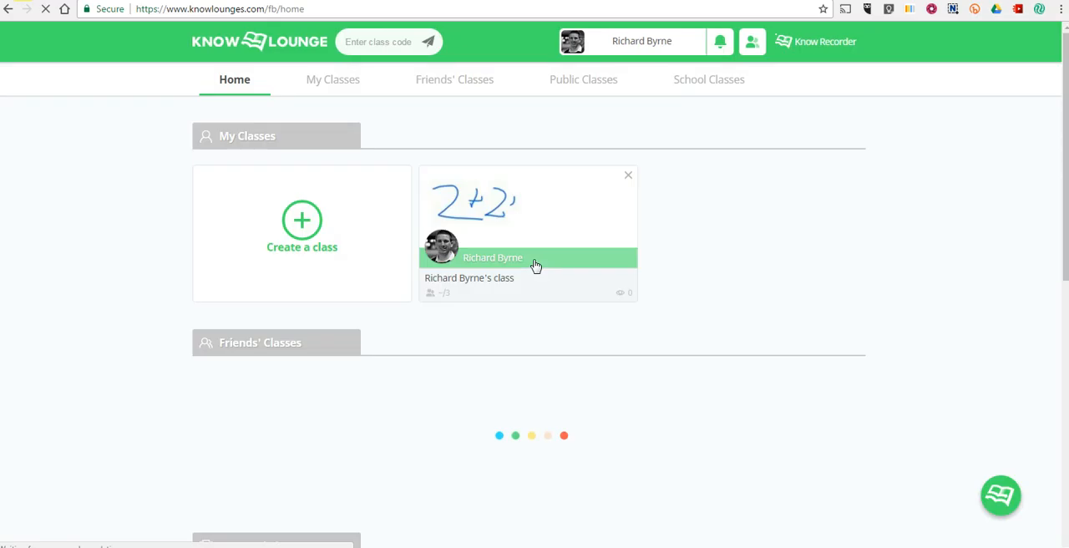